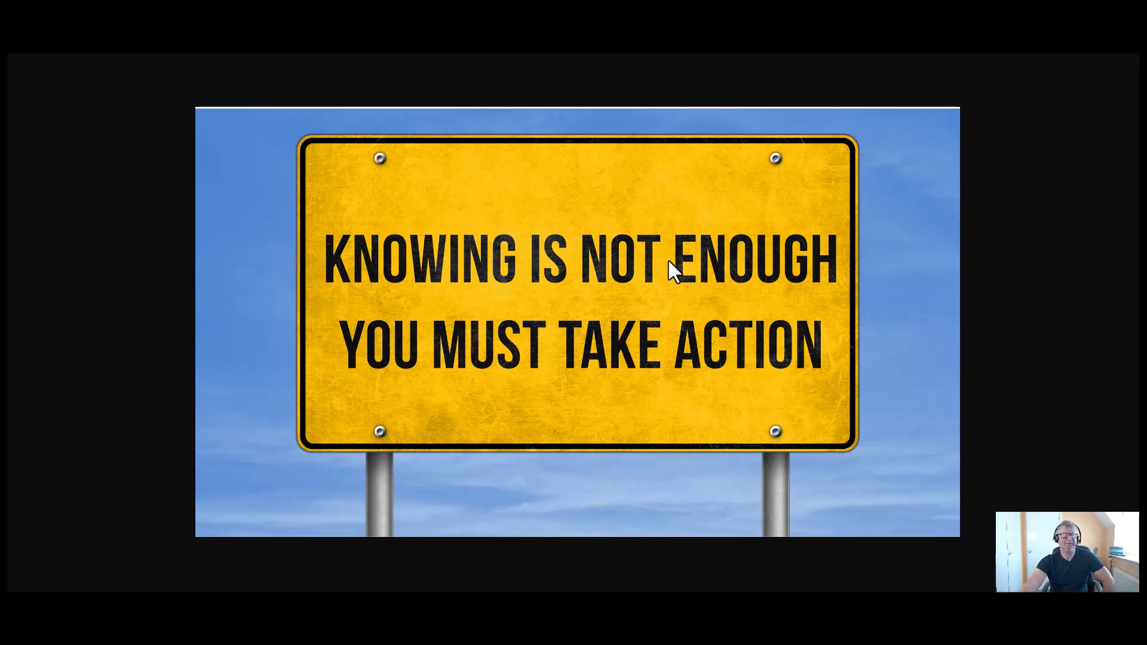
{"action": "mouse_move", "coordinate": [655, 305]}
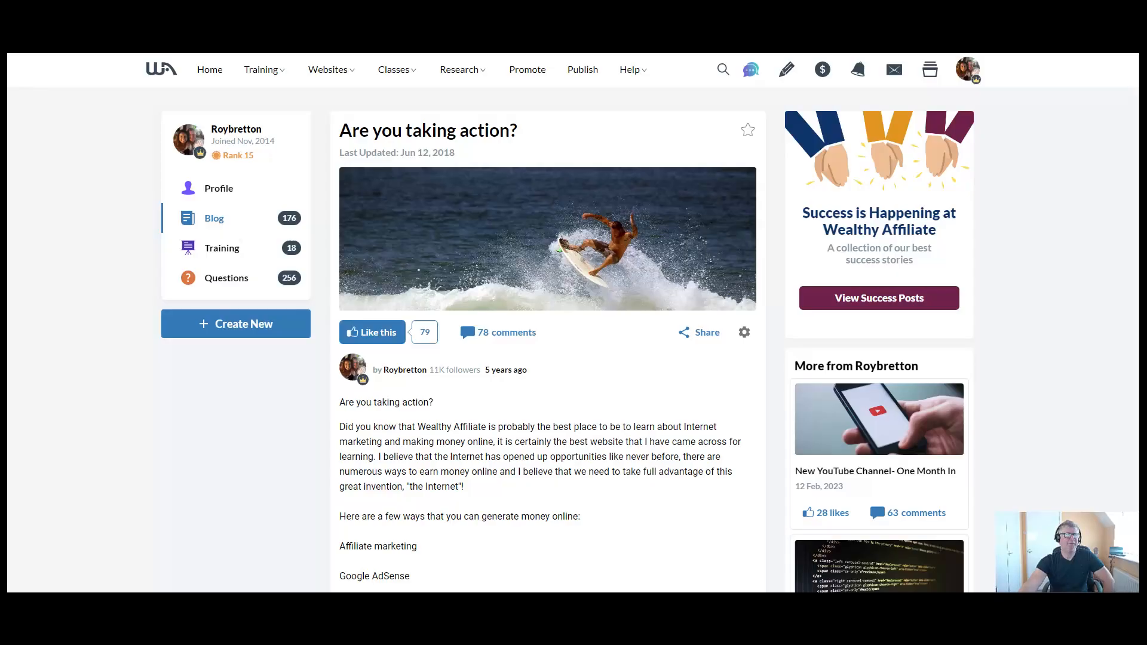
{"action": "mouse_move", "coordinate": [381, 159]}
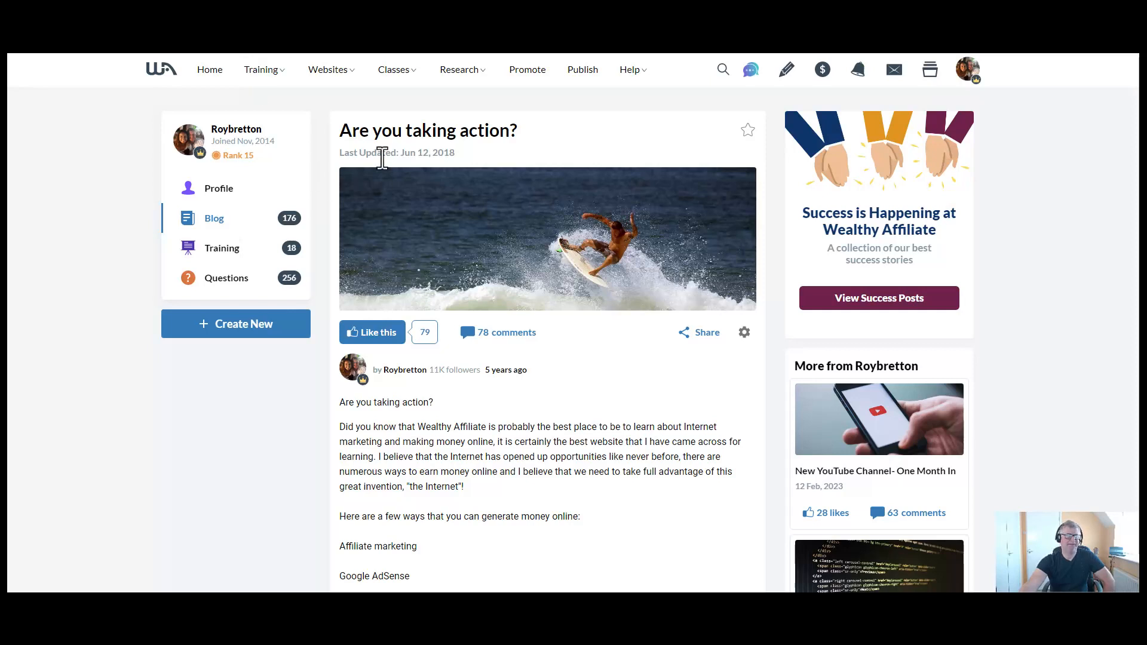
Show Roybretton's full profile with bio, money goals, followers network and links
{"action": "left_click", "coordinate": [217, 188]}
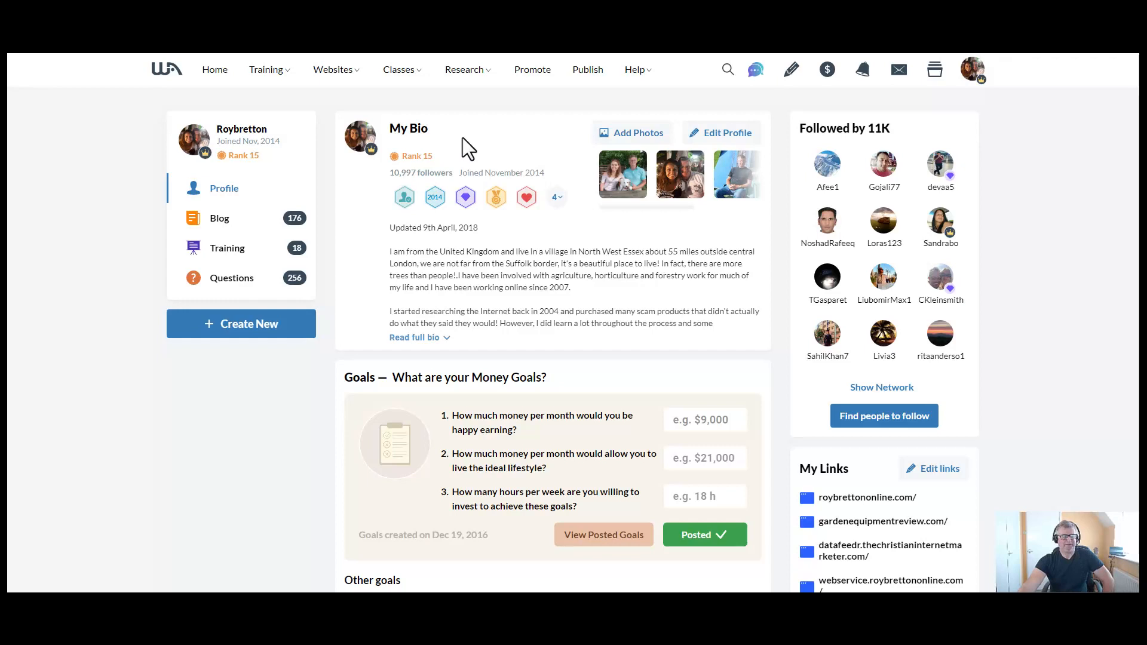
{"action": "mouse_move", "coordinate": [474, 158]}
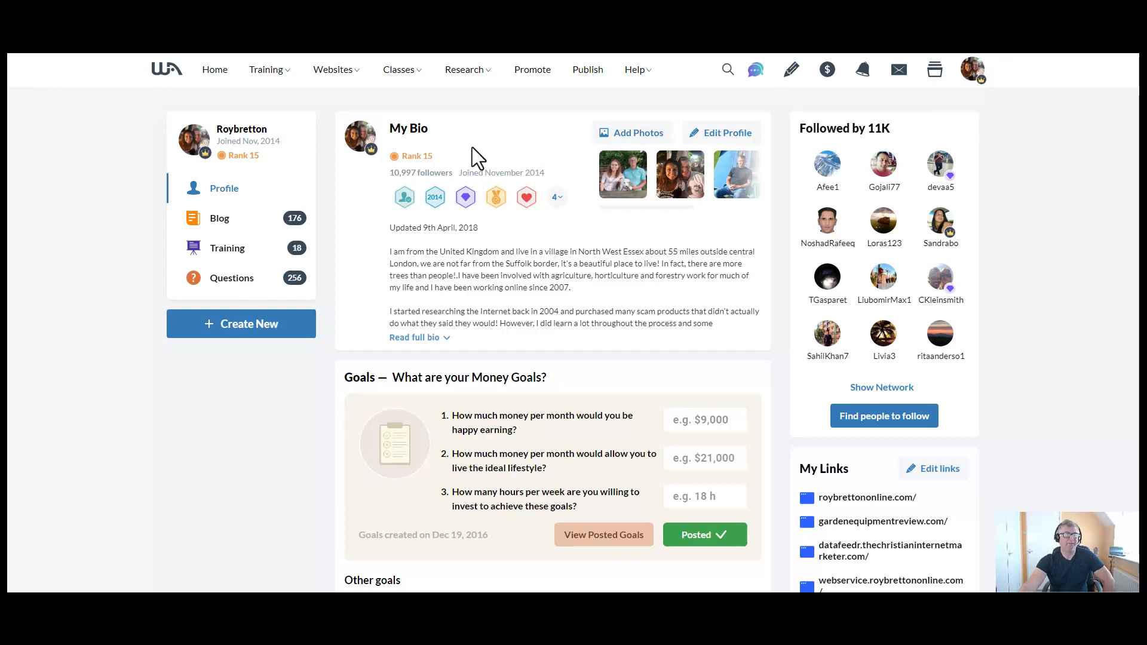
{"action": "mouse_move", "coordinate": [465, 117]}
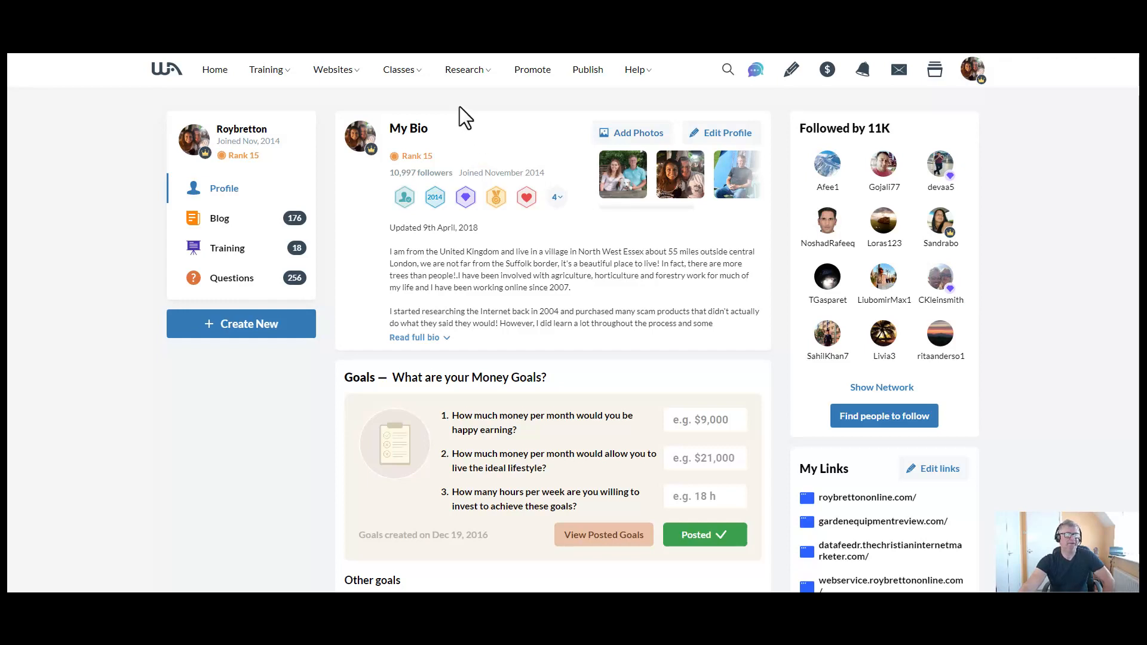